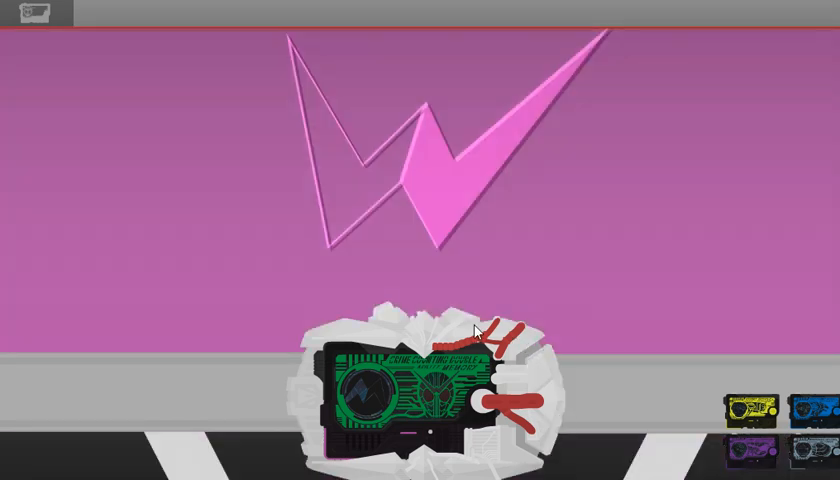
mouse_move(414, 344)
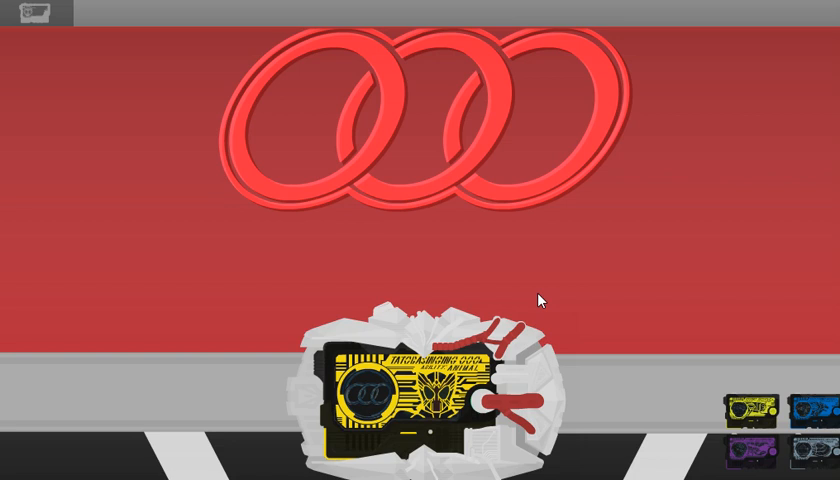
mouse_move(532, 312)
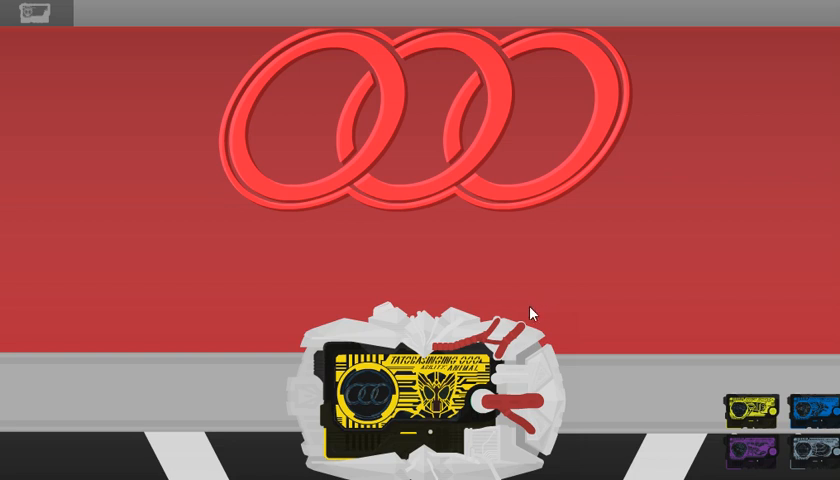
Load the orange key from the key list and let its silver crest emblem play.
click(30, 16)
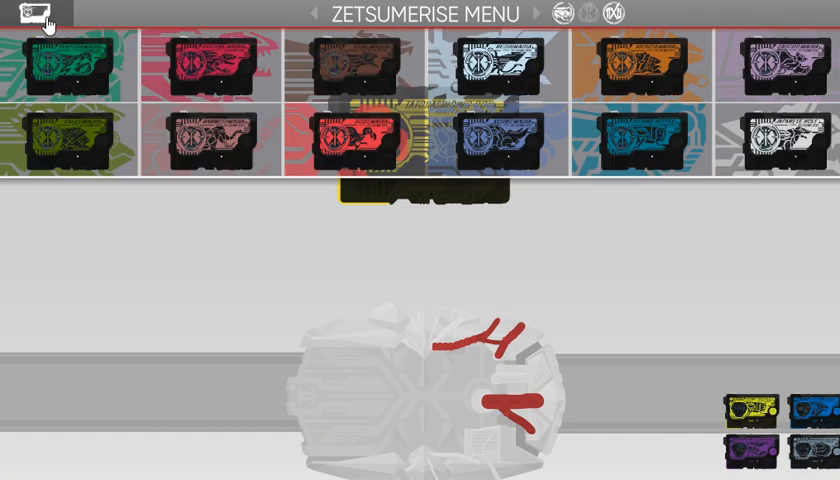
click(518, 14)
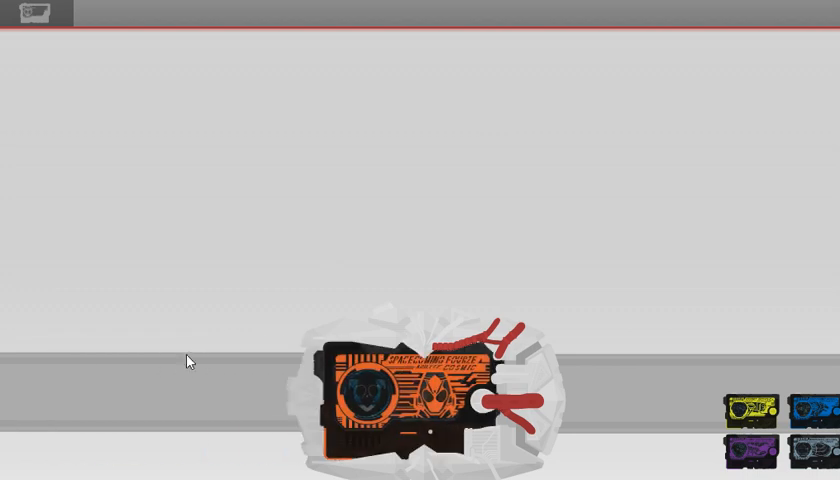
mouse_move(558, 368)
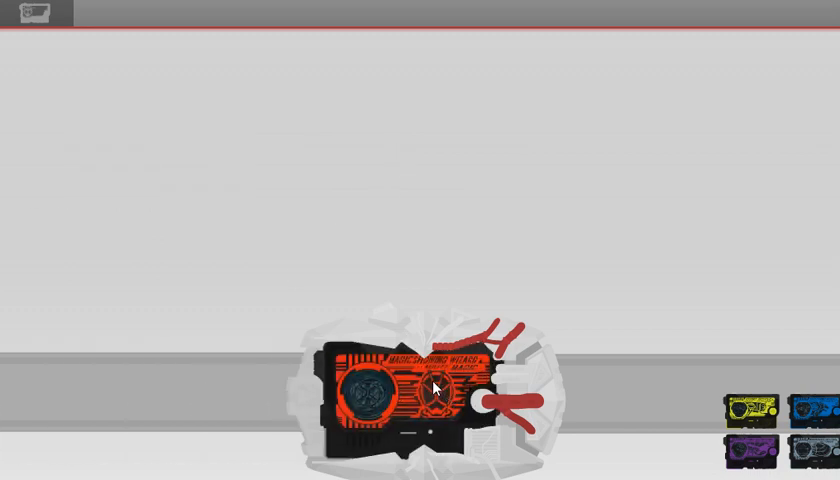
mouse_move(560, 348)
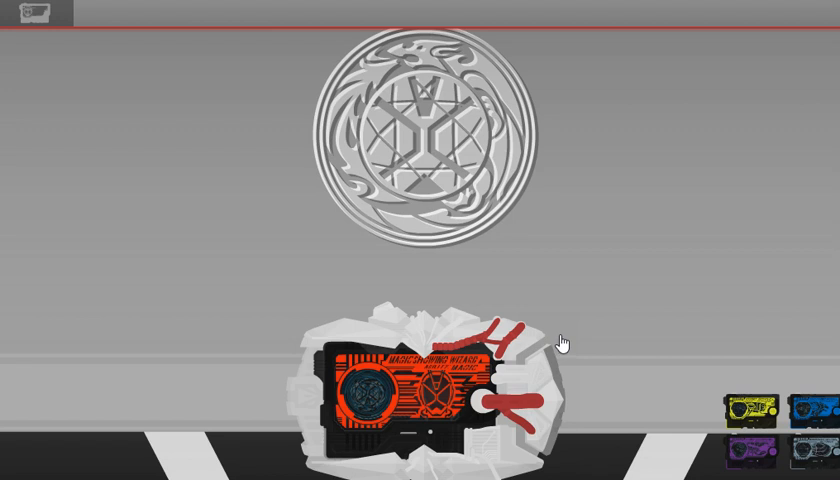
mouse_move(580, 320)
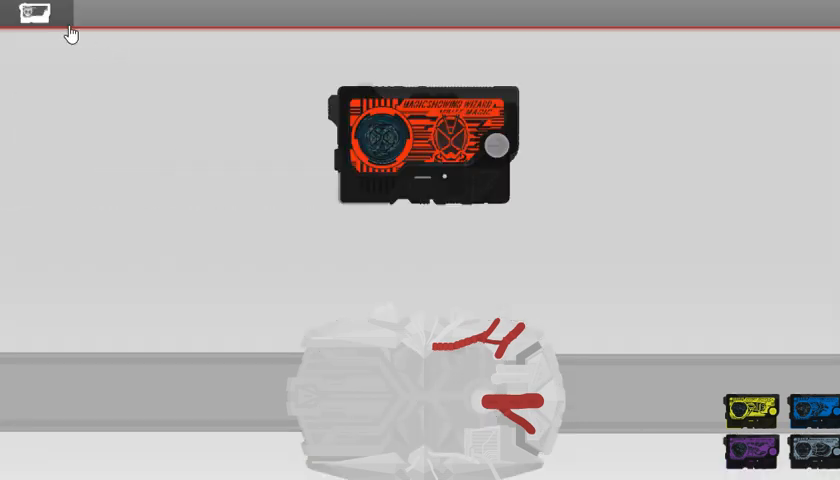
Load a Legend Rider key so its blue emblem and the red R emblem play.
click(36, 12)
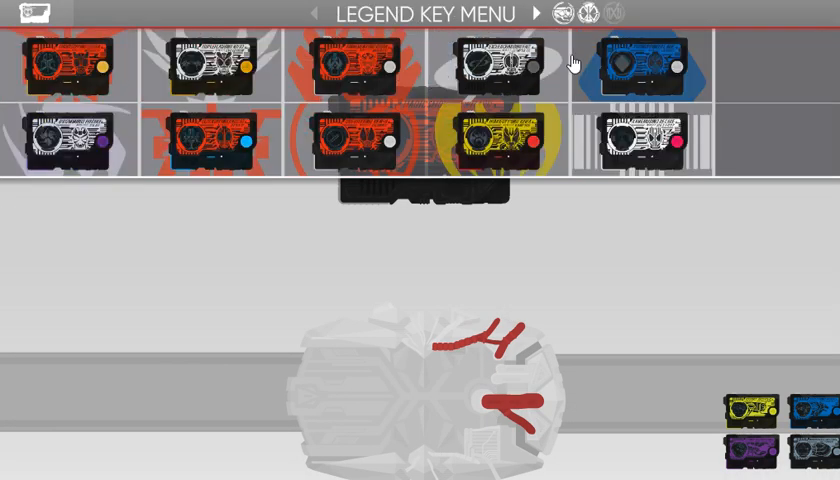
click(548, 14)
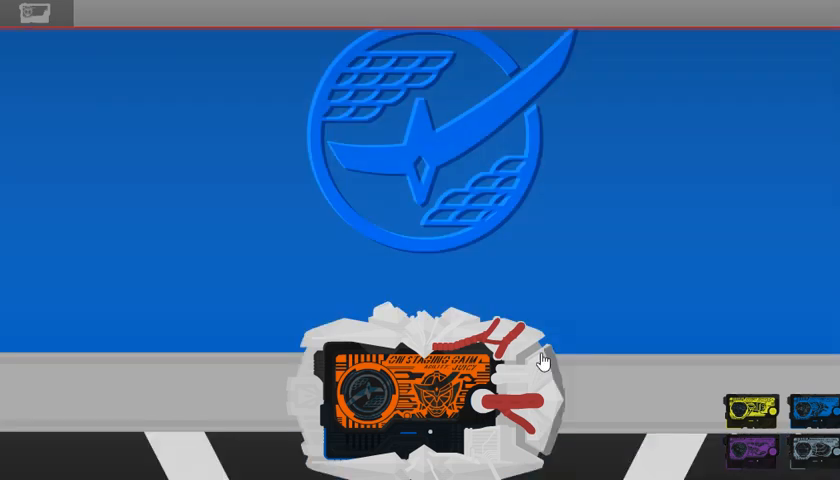
mouse_move(520, 308)
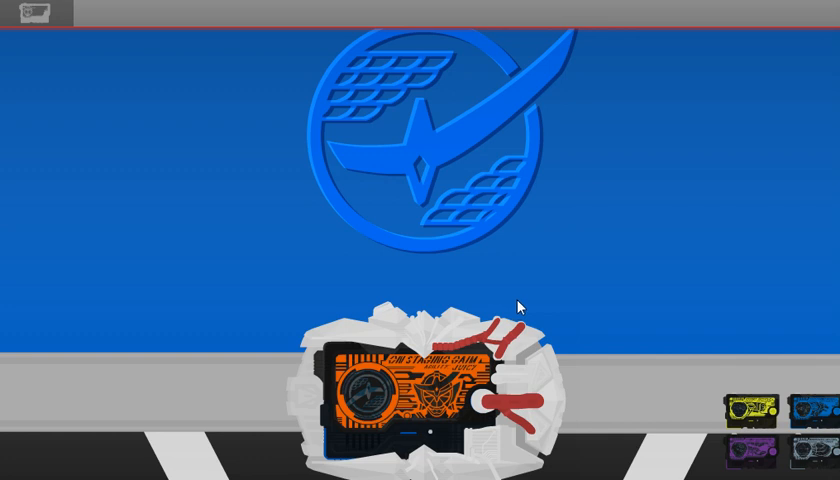
mouse_move(468, 352)
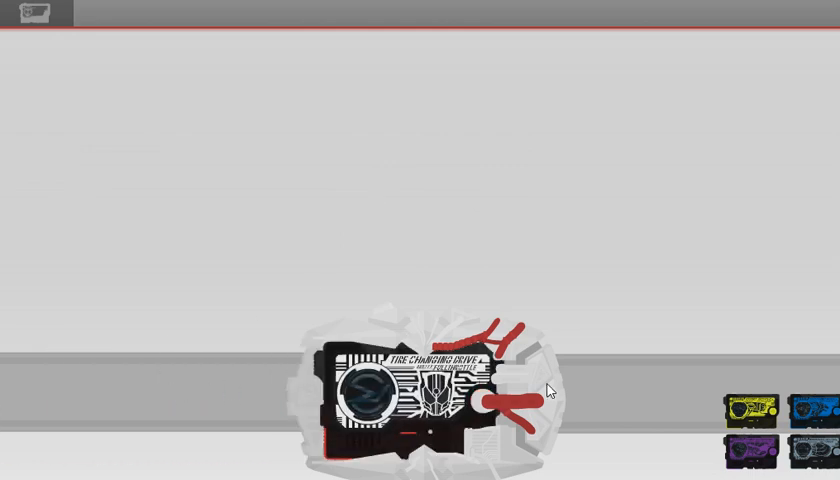
mouse_move(550, 390)
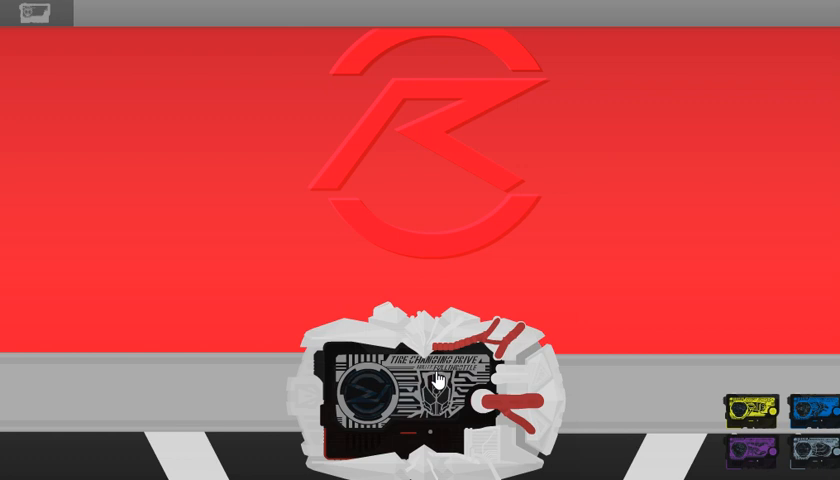
Eject the black-and-silver key and load the orange key with the grey eye emblem.
click(412, 400)
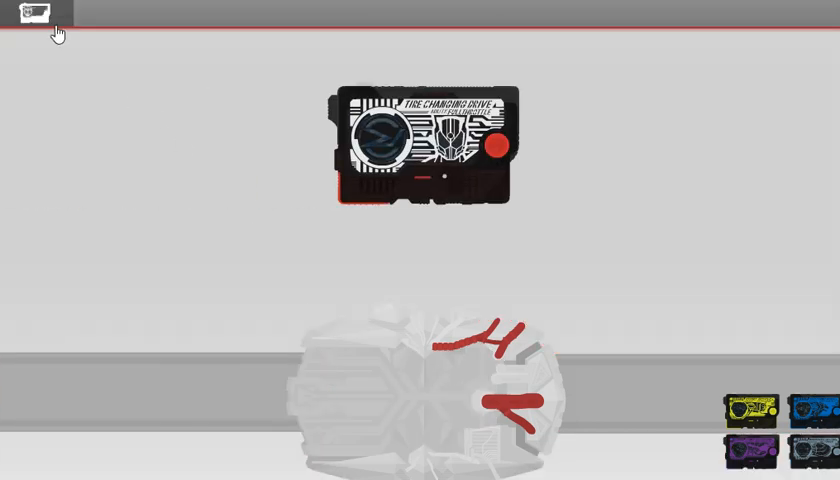
click(36, 12)
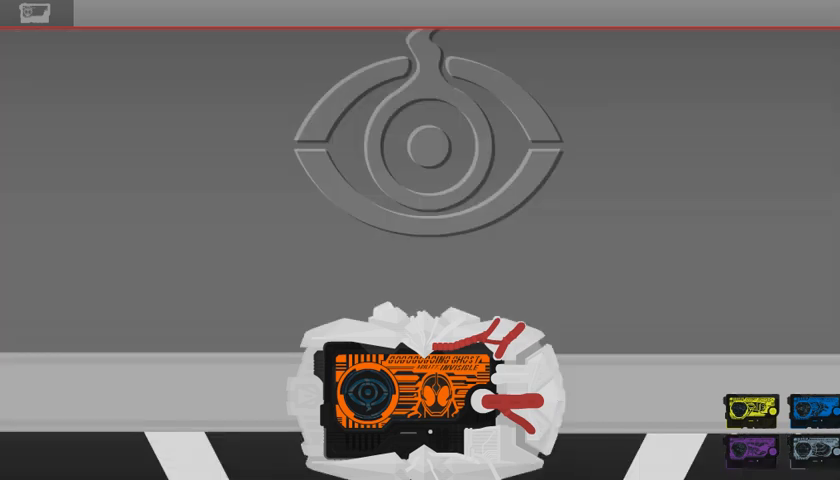
mouse_move(596, 450)
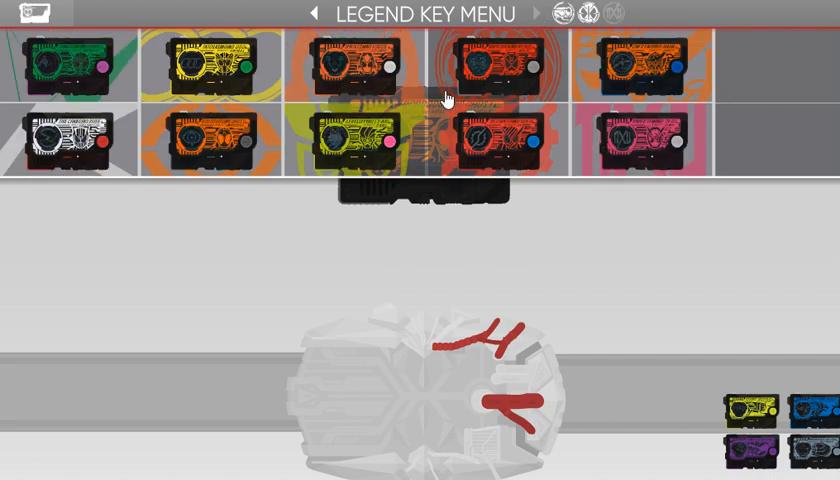
Flip the Legend Key Menu to the page of orange, purple and blue keys.
click(366, 140)
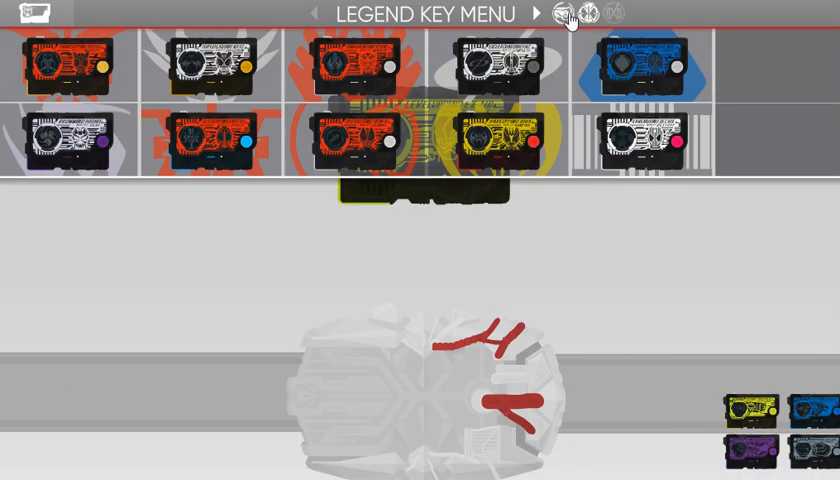
Load the red key for its gear emblem, then return to the Legend Key Menu.
click(538, 12)
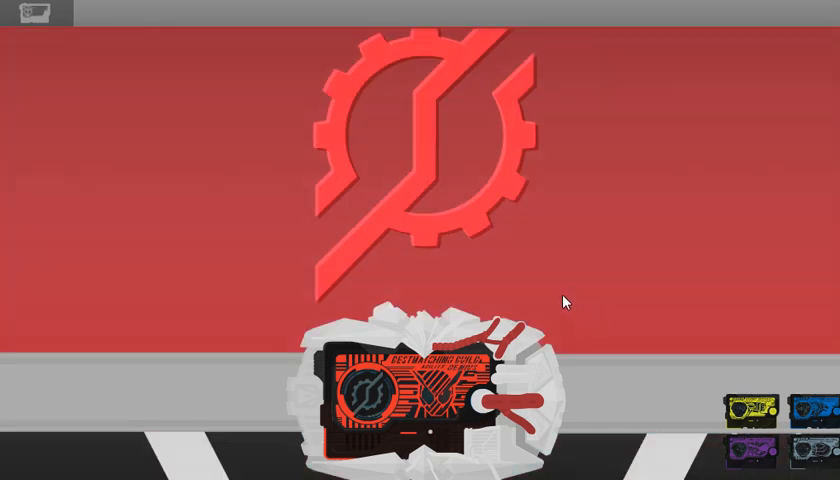
mouse_move(564, 302)
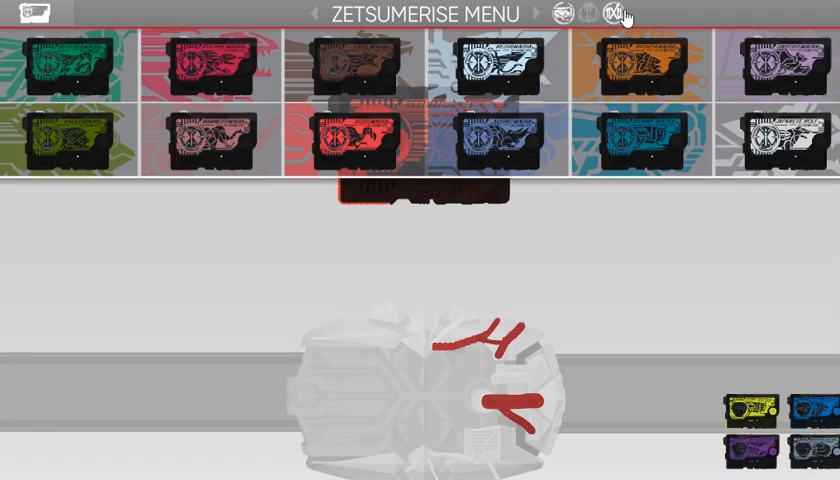
click(534, 14)
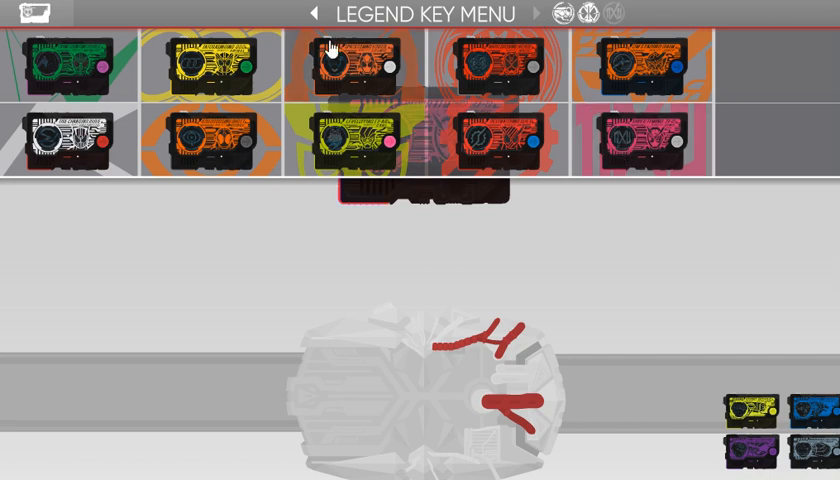